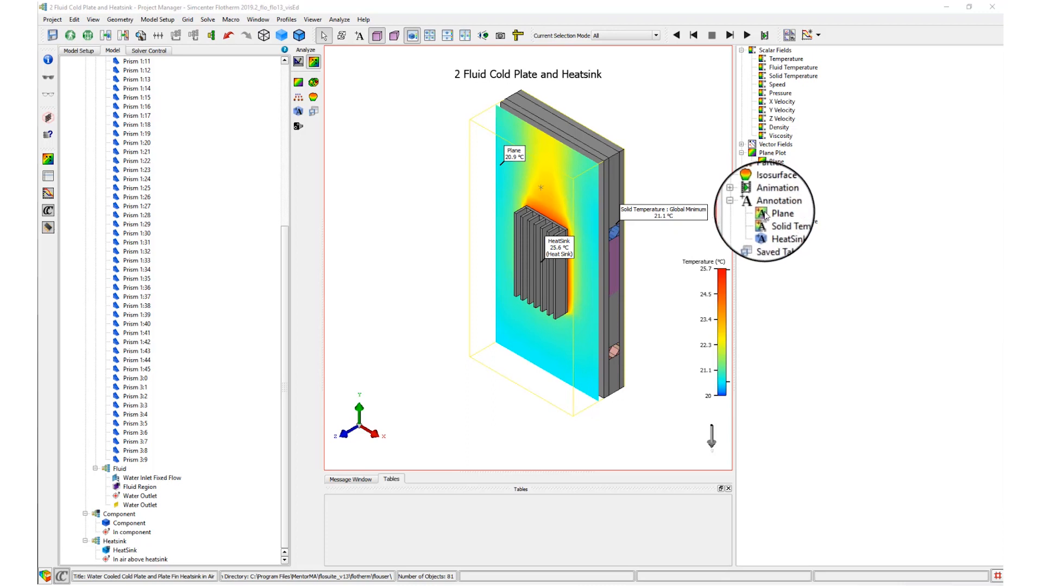
- Select the Plane temperature annotations in the Analyze tree for removal
left_click(775, 208)
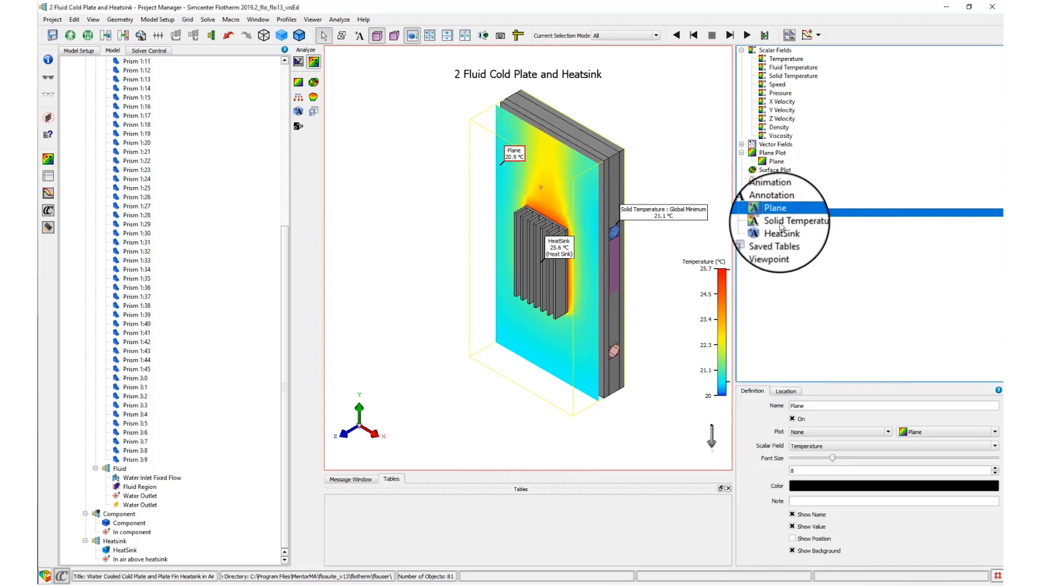
left_click(780, 229)
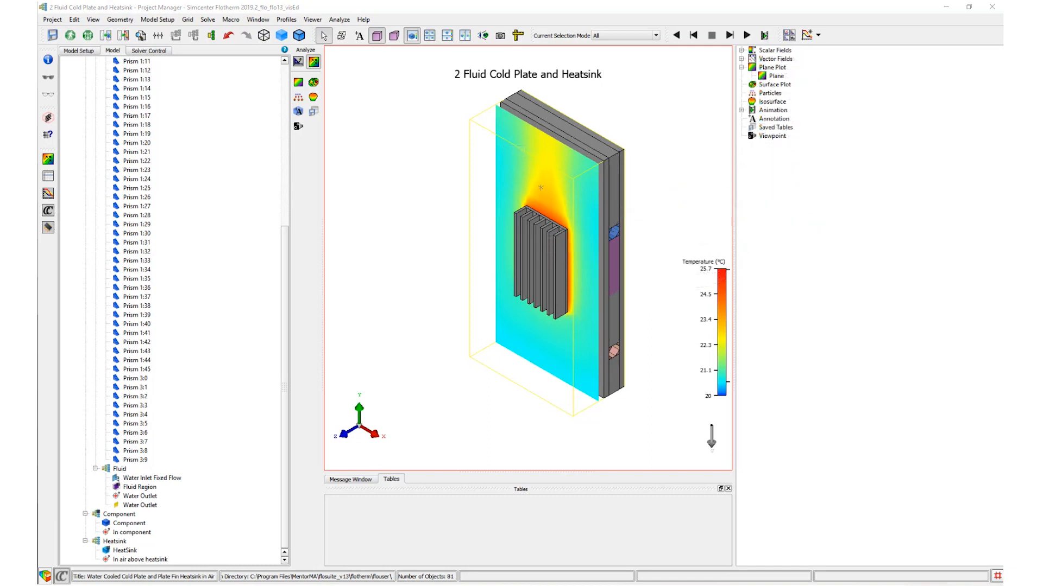
mouse_move(567, 353)
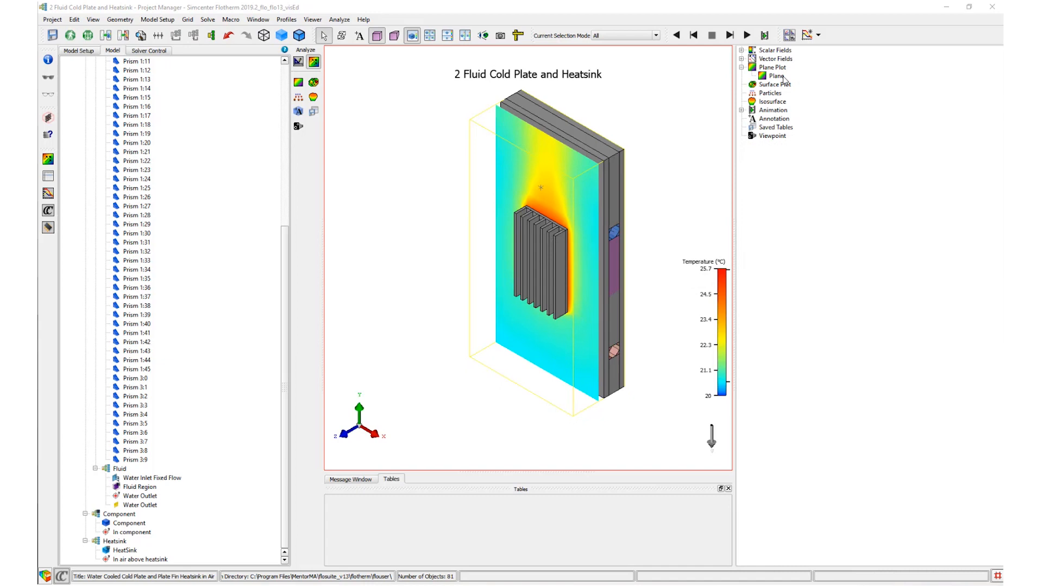
left_click(776, 76)
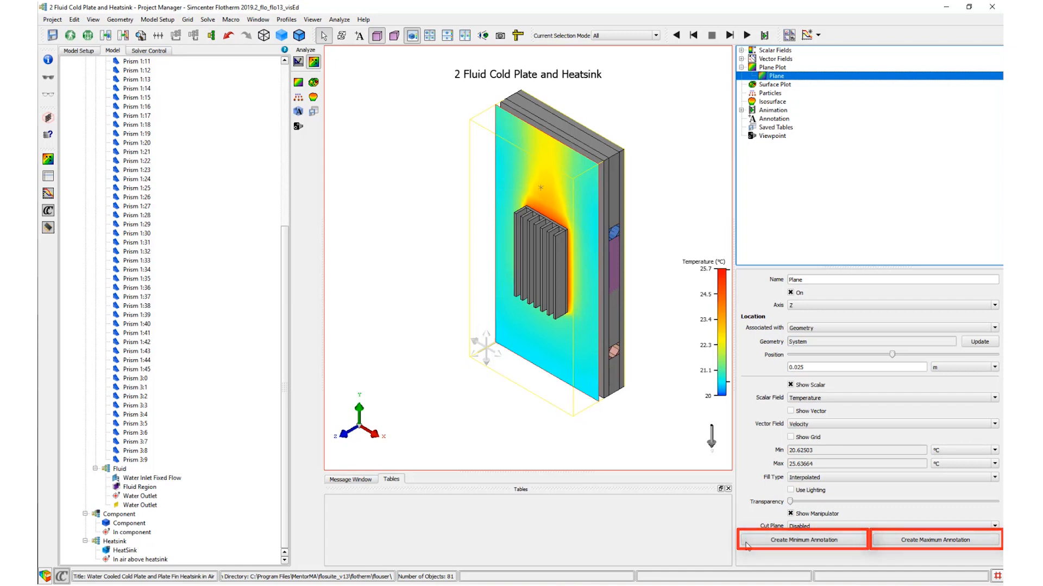
left_click(803, 540)
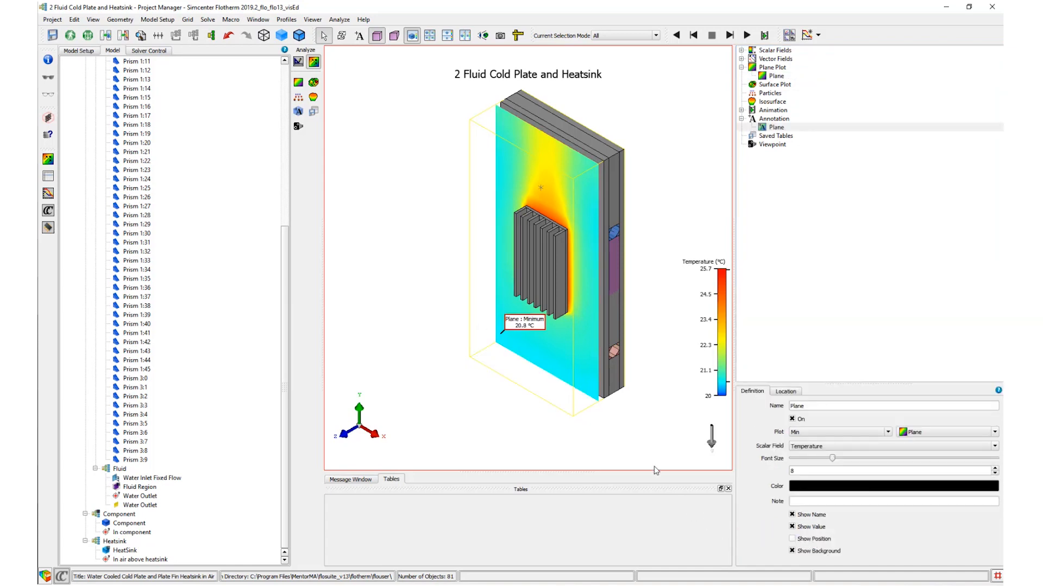
right_click(772, 75)
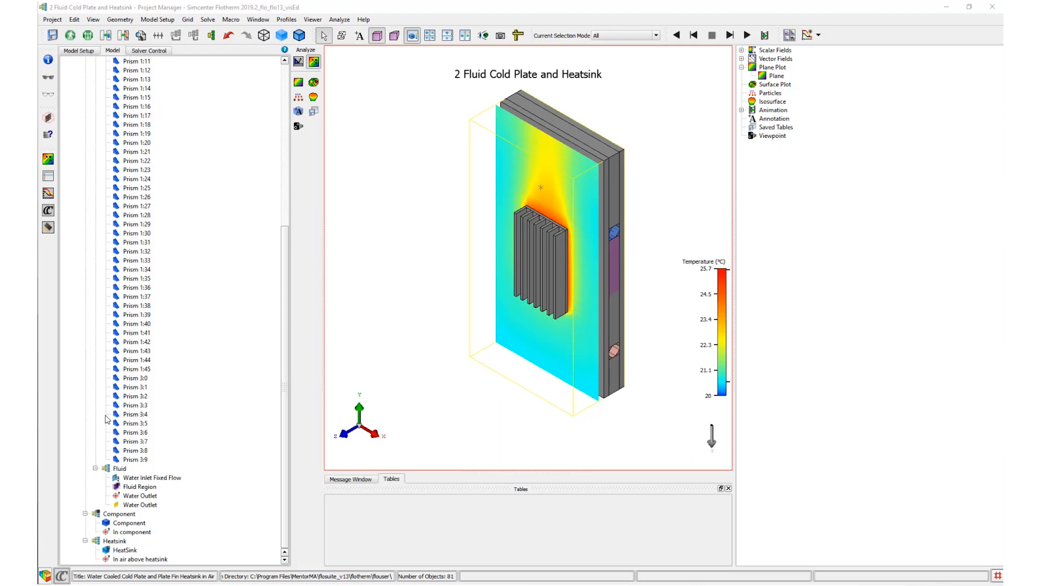
mouse_move(424, 113)
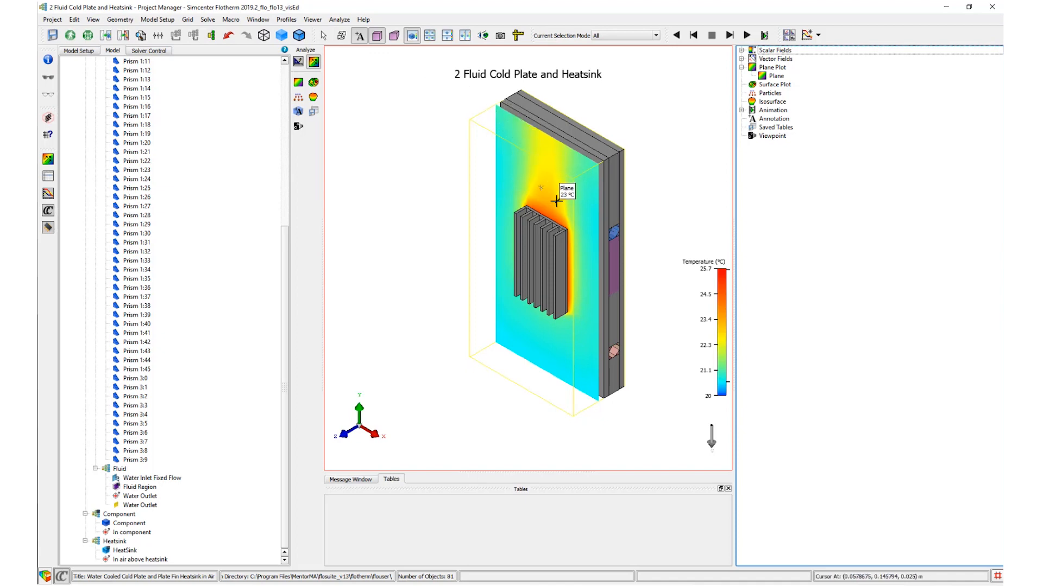
- Expand Scalar Fields to list temperature, pressure and velocity fields
left_click(775, 75)
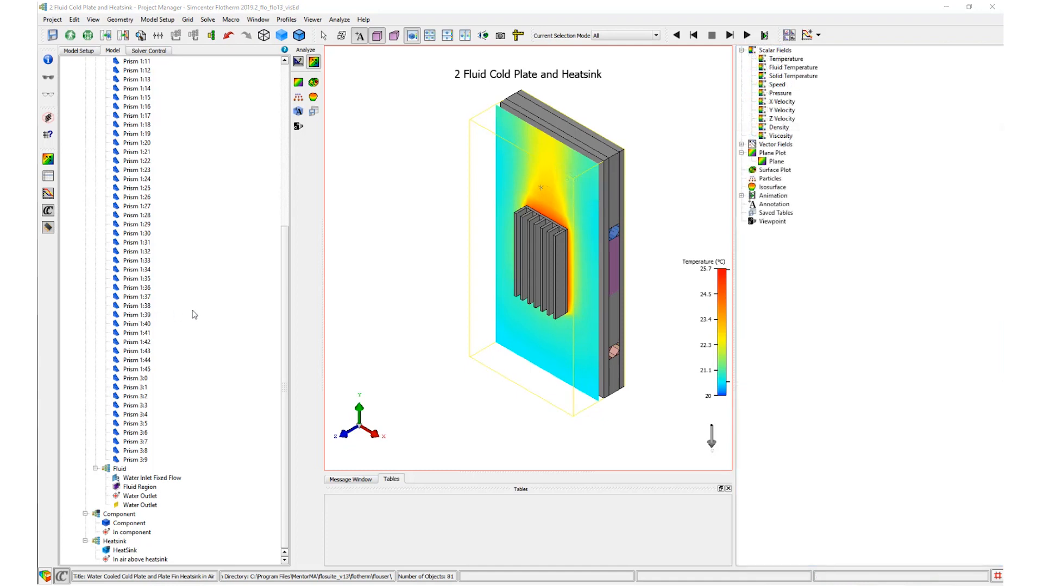
- Show the Temperature scalar field's range and legend settings, about 20.0 to 25.7 °C
left_click(780, 58)
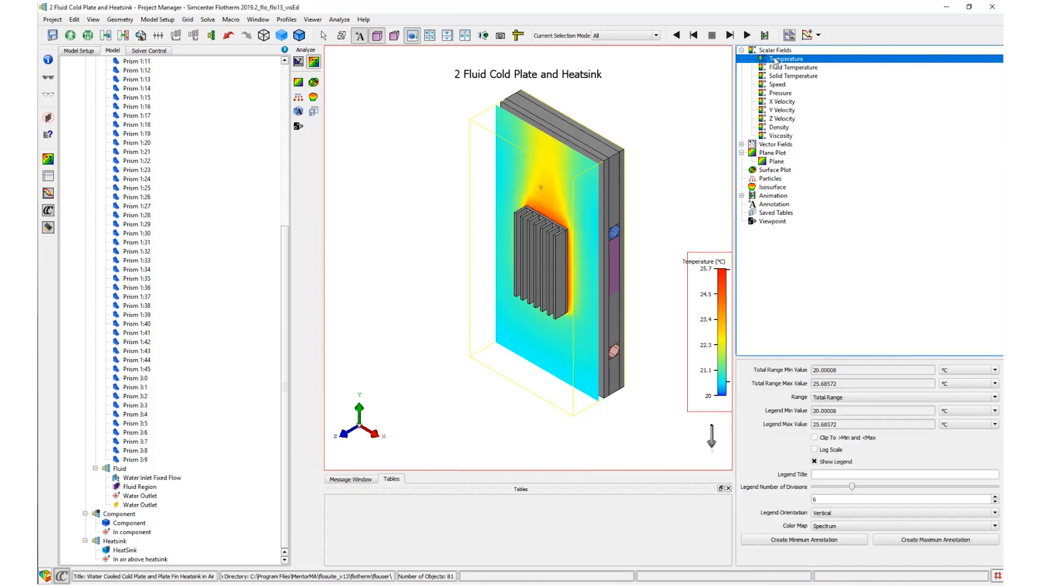
mouse_move(765, 487)
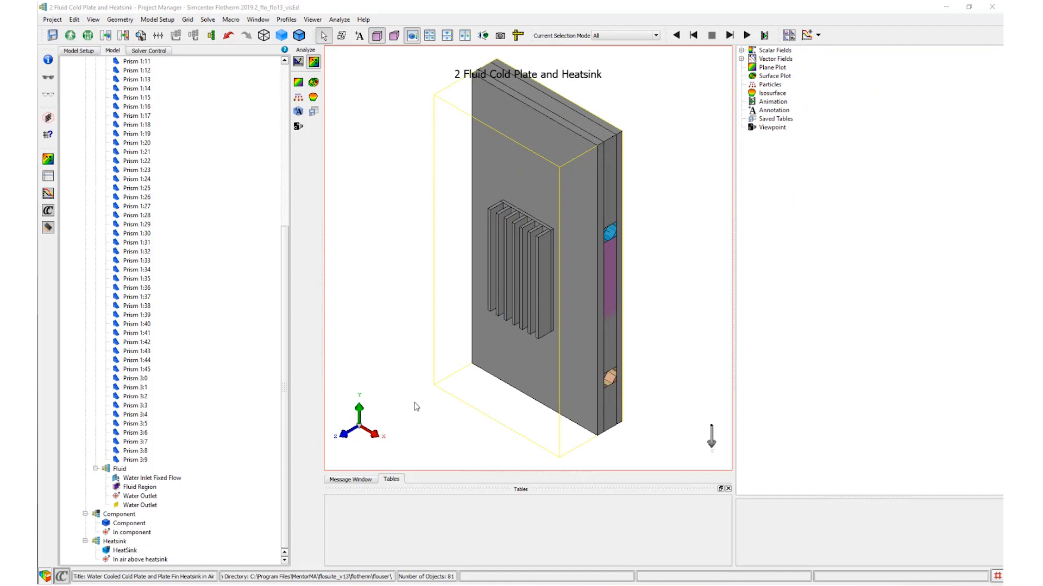
mouse_move(414, 394)
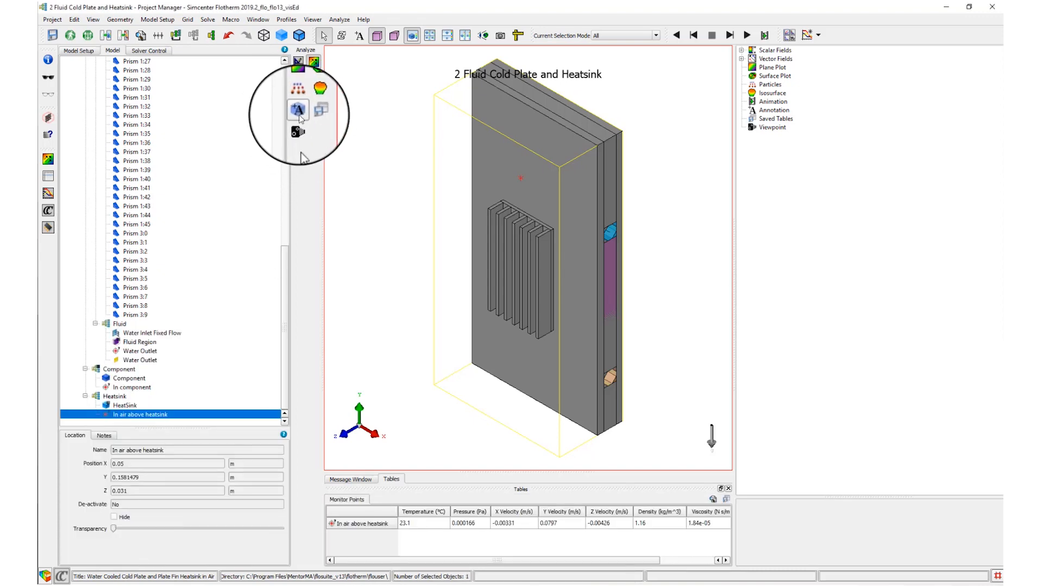
- Create an annotation for 'In air above heatsink' showing 23.1 °C
left_click(297, 111)
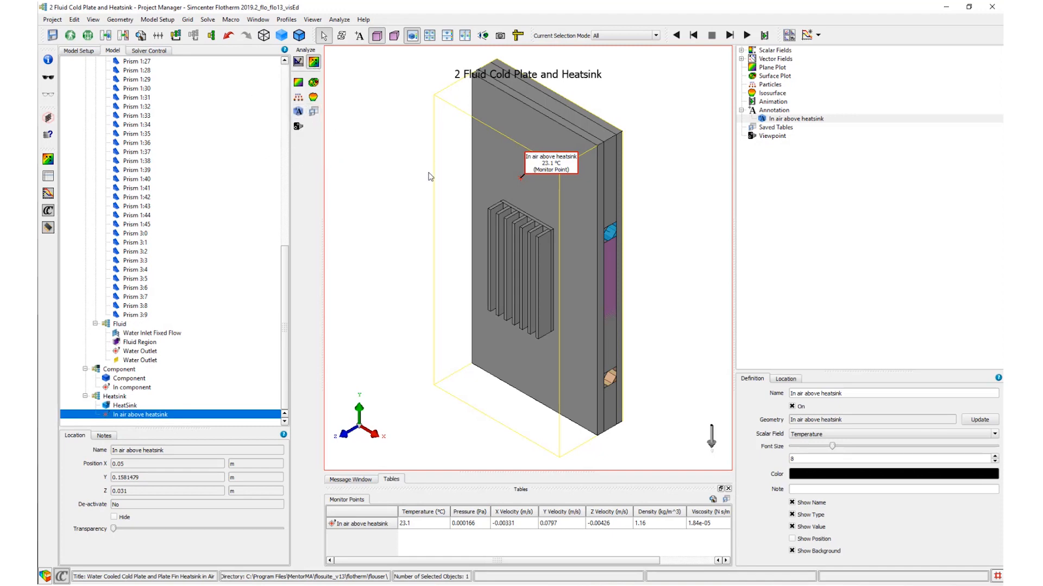
mouse_move(450, 242)
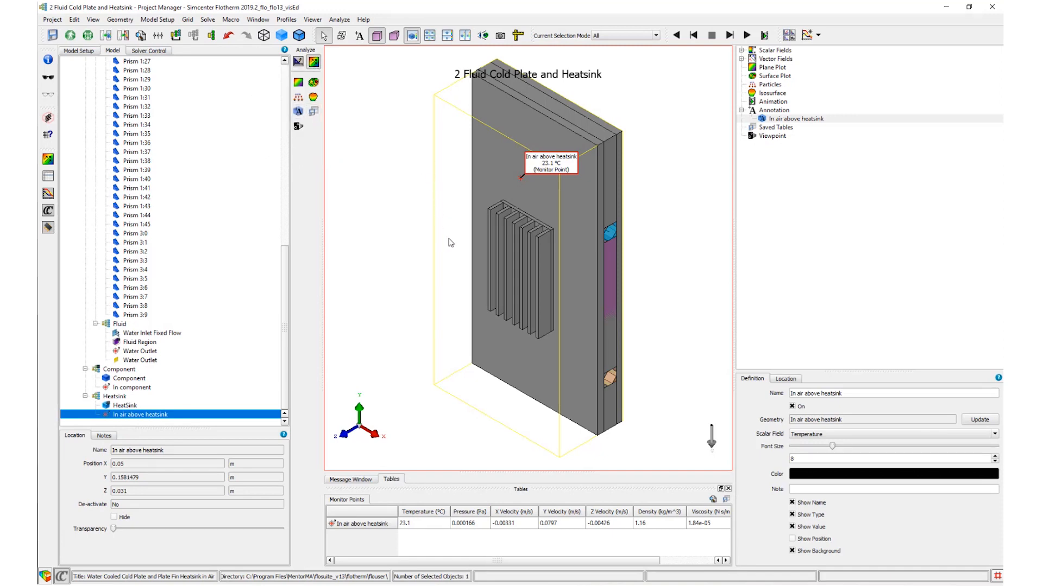
mouse_move(431, 250)
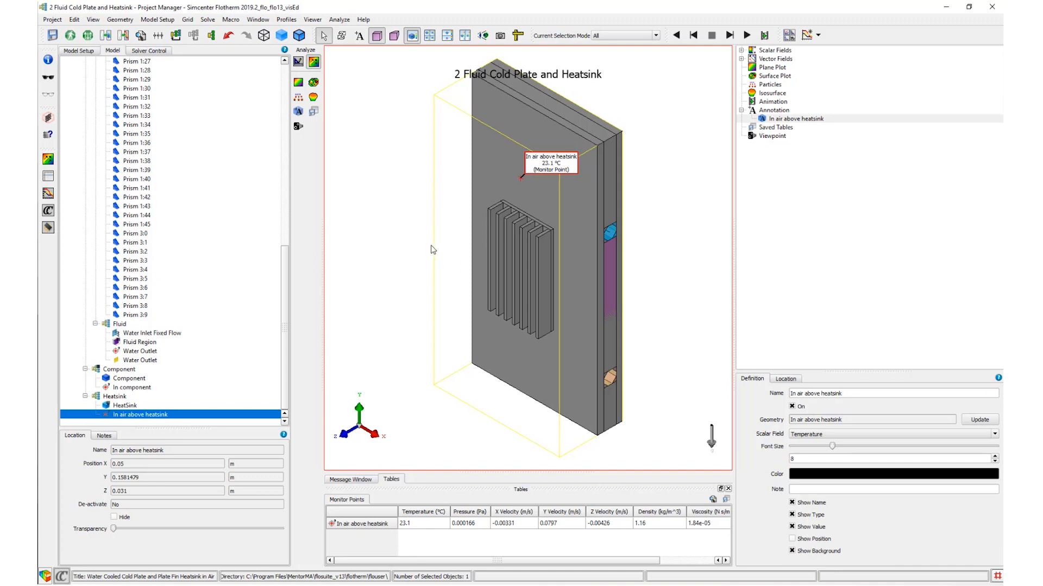